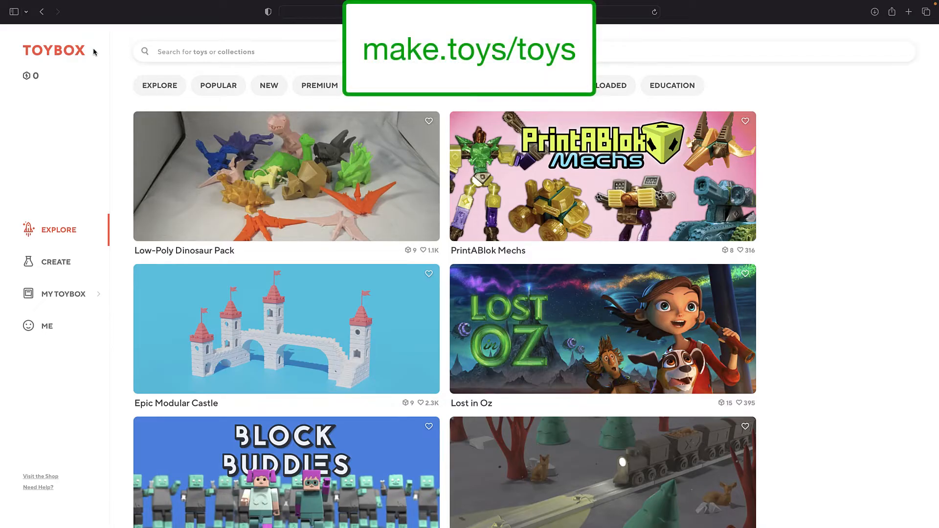
{"action": "mouse_move", "coordinate": [41, 251]}
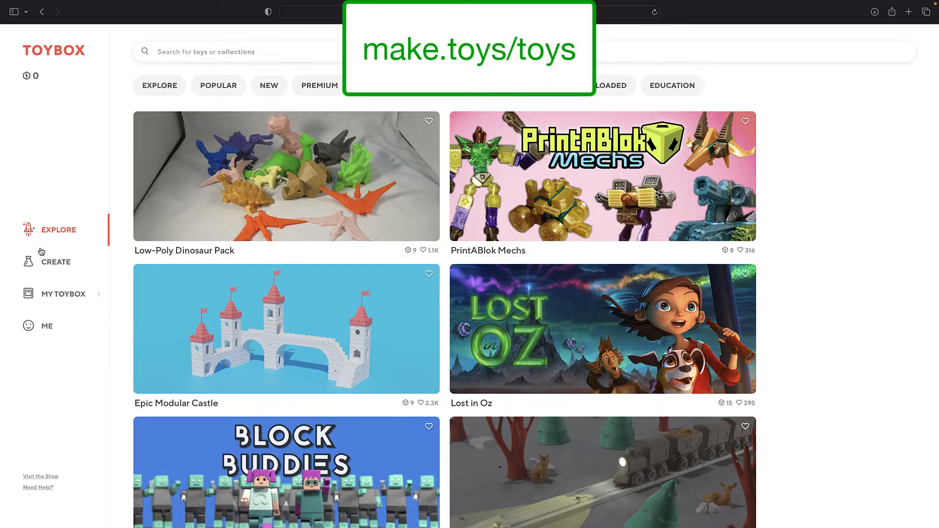
- Open the Creator Space from CREATE in the left sidebar
{"action": "left_click", "coordinate": [56, 262]}
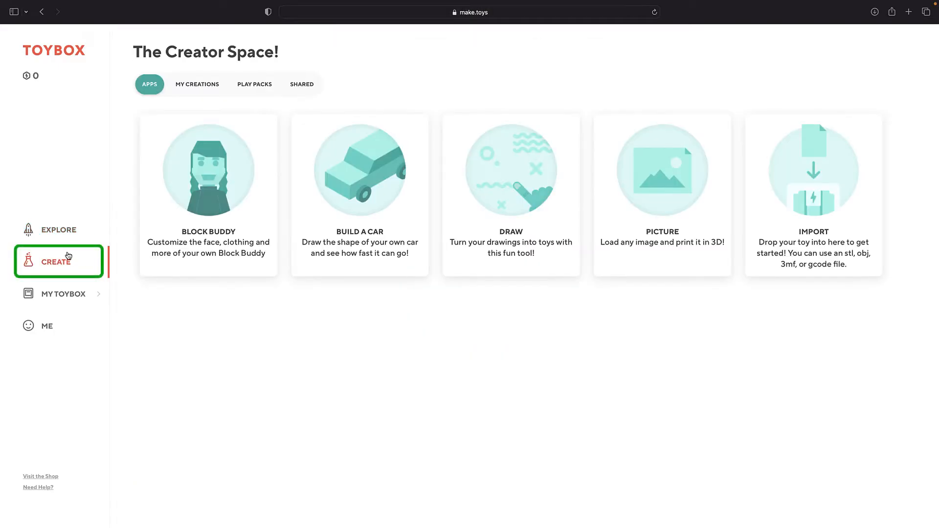
{"action": "mouse_move", "coordinate": [94, 53]}
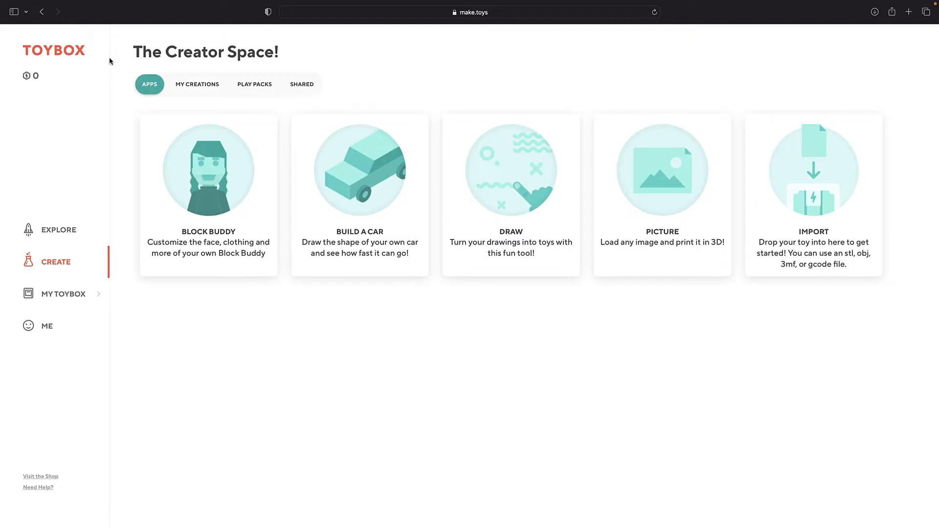
{"action": "mouse_move", "coordinate": [208, 203]}
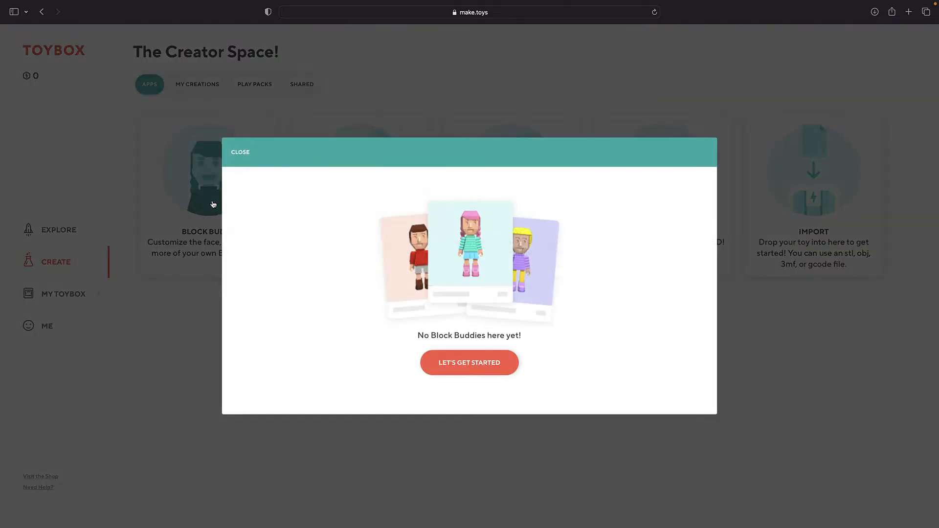
{"action": "mouse_move", "coordinate": [446, 247]}
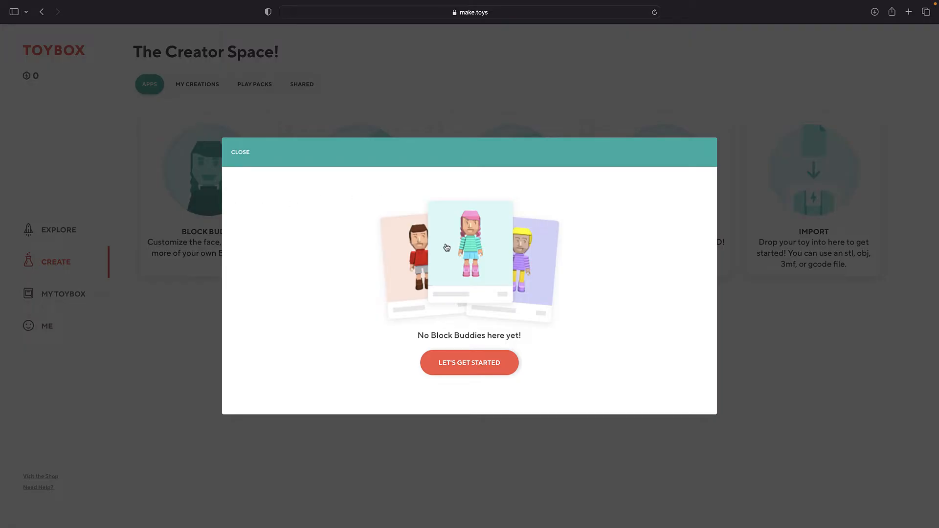
- Build a new Block Buddy with darker hair and recoloured cream shoes, then confirm it
{"action": "left_click", "coordinate": [469, 362]}
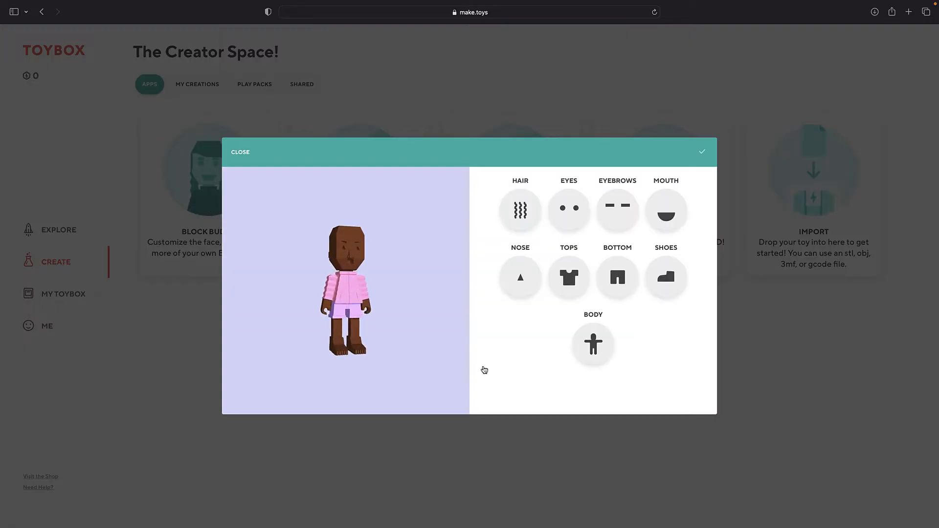
{"action": "left_click", "coordinate": [520, 209]}
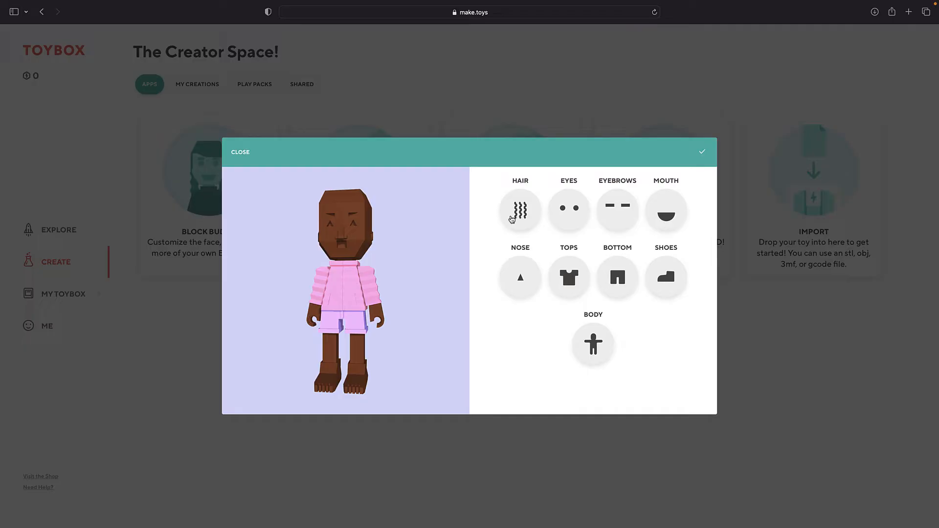
{"action": "left_click", "coordinate": [519, 210]}
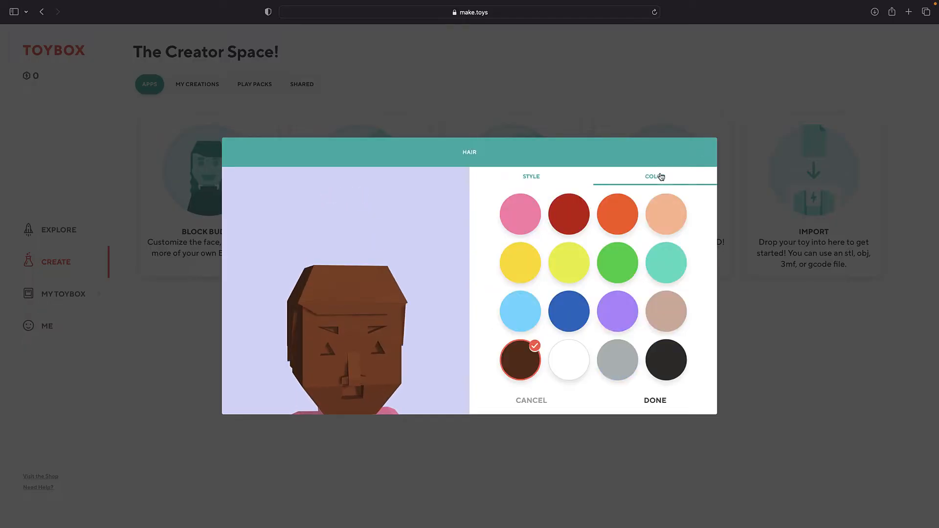
{"action": "left_click", "coordinate": [653, 400]}
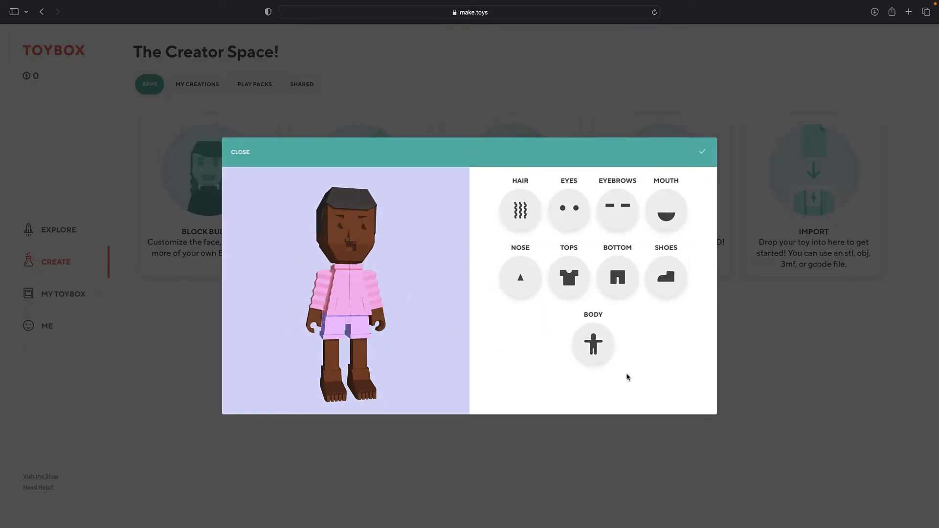
{"action": "left_click", "coordinate": [568, 277]}
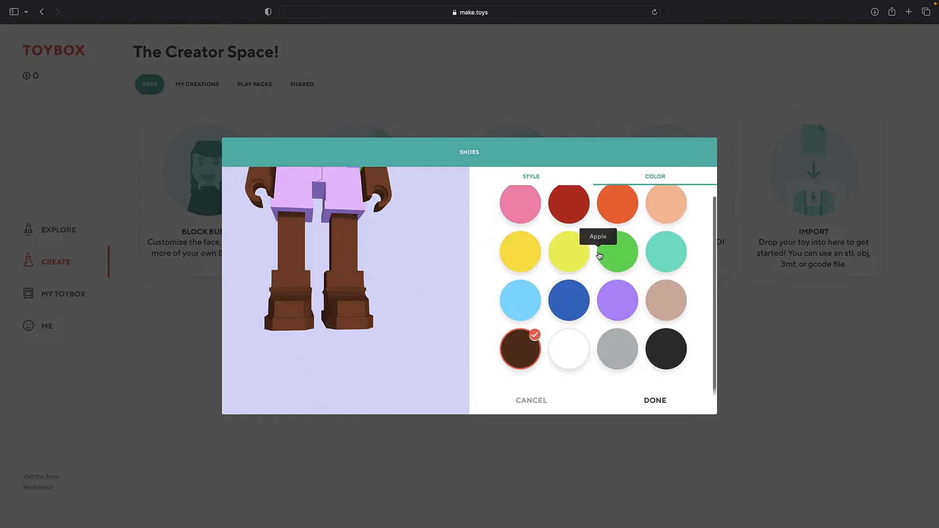
{"action": "left_click", "coordinate": [654, 400]}
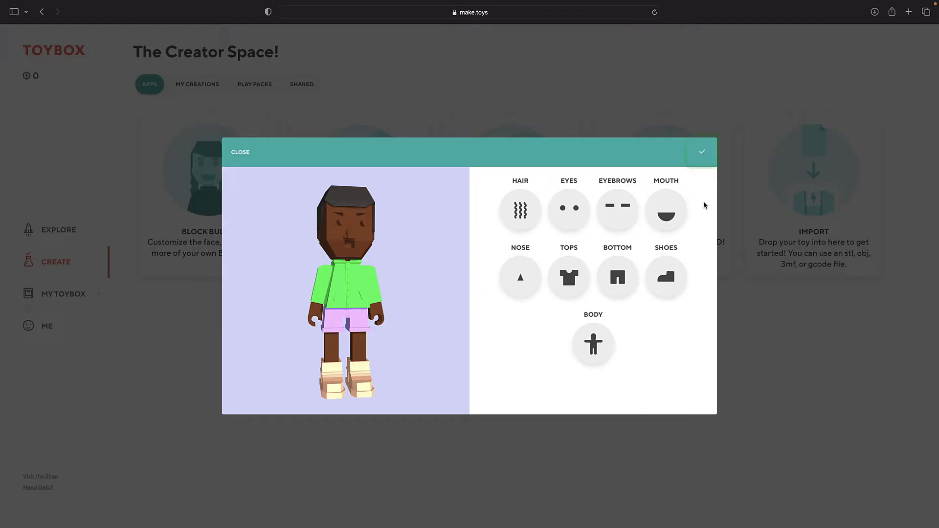
{"action": "left_click", "coordinate": [701, 151]}
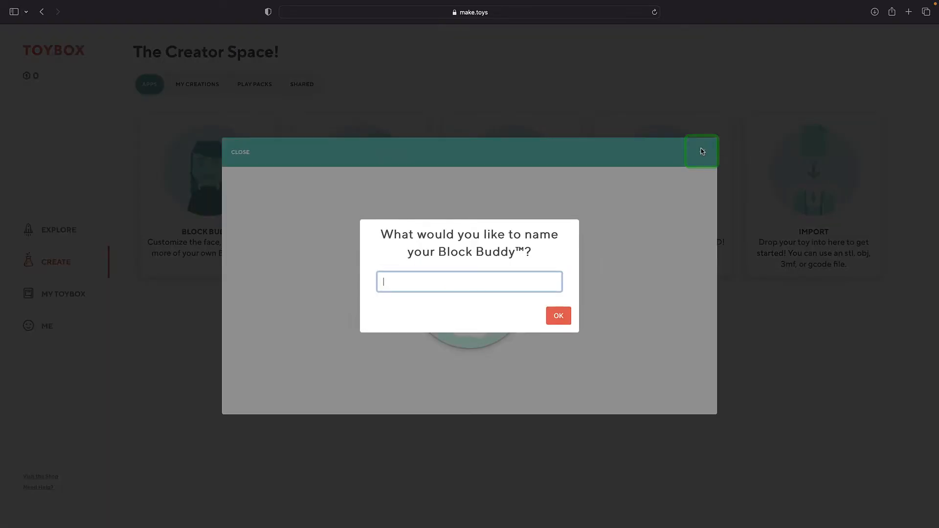
- Save the Block Buddy as 'Pal' and go back to the Creator Space
{"action": "left_click", "coordinate": [557, 315]}
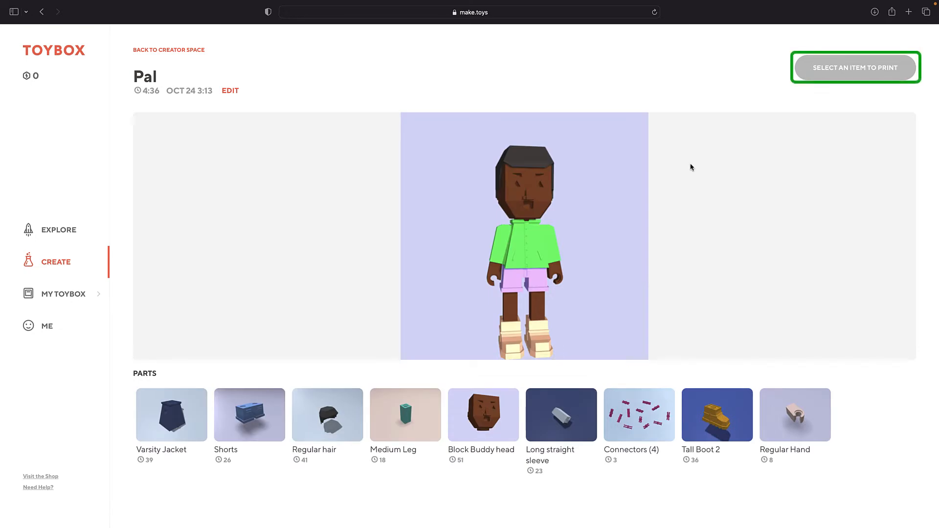
{"action": "mouse_move", "coordinate": [838, 72]}
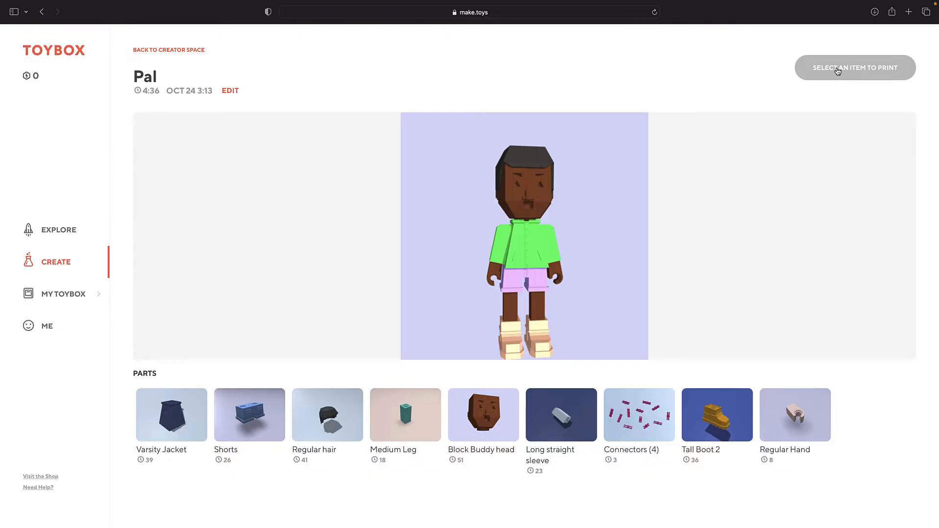
{"action": "mouse_move", "coordinate": [219, 72]}
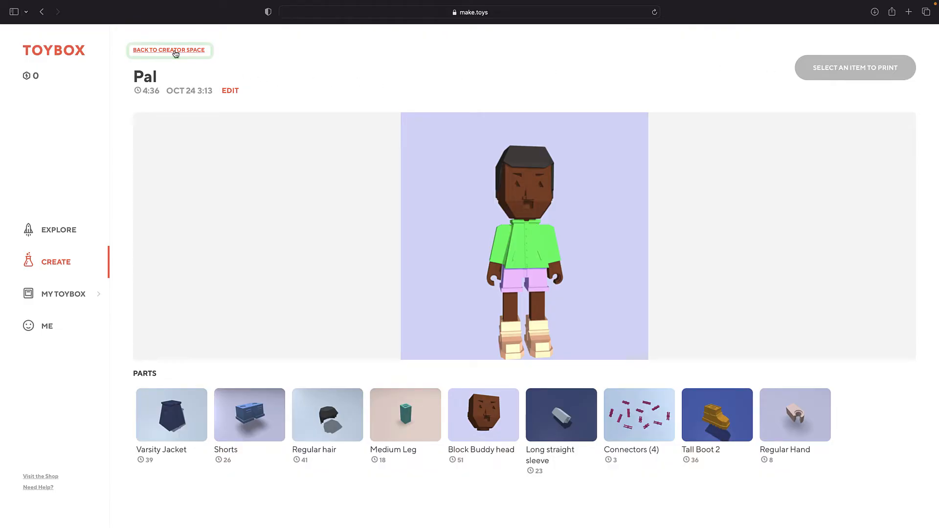
{"action": "left_click", "coordinate": [170, 50]}
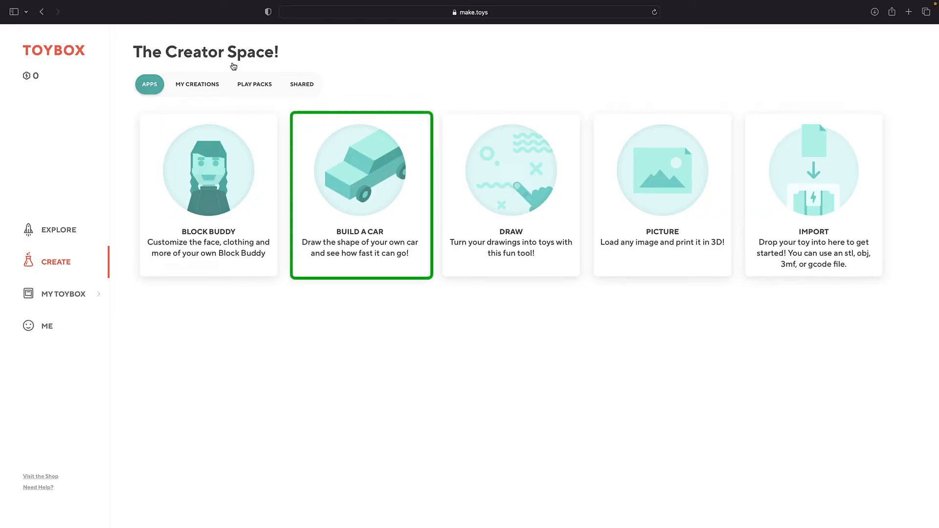
- Start a new car in Build a Car and colour its chassis orange
{"action": "left_click", "coordinate": [361, 194]}
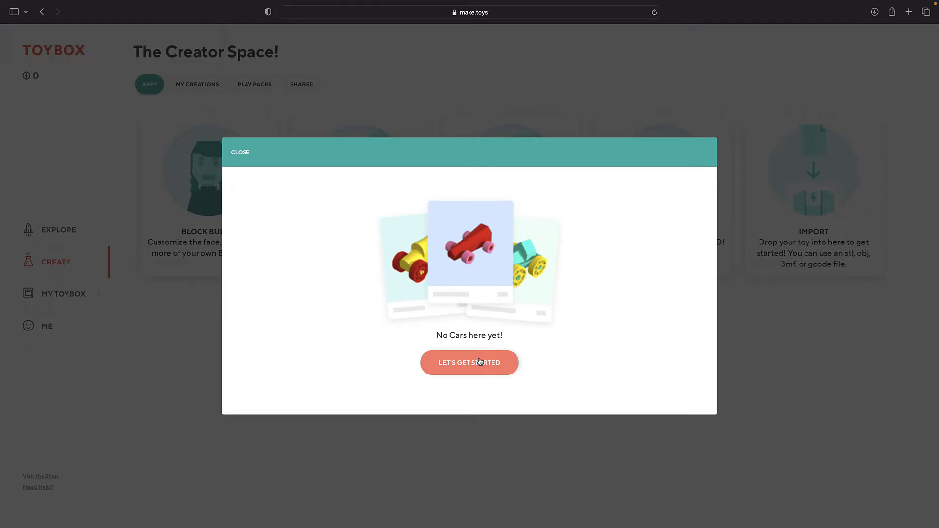
{"action": "left_click", "coordinate": [469, 362]}
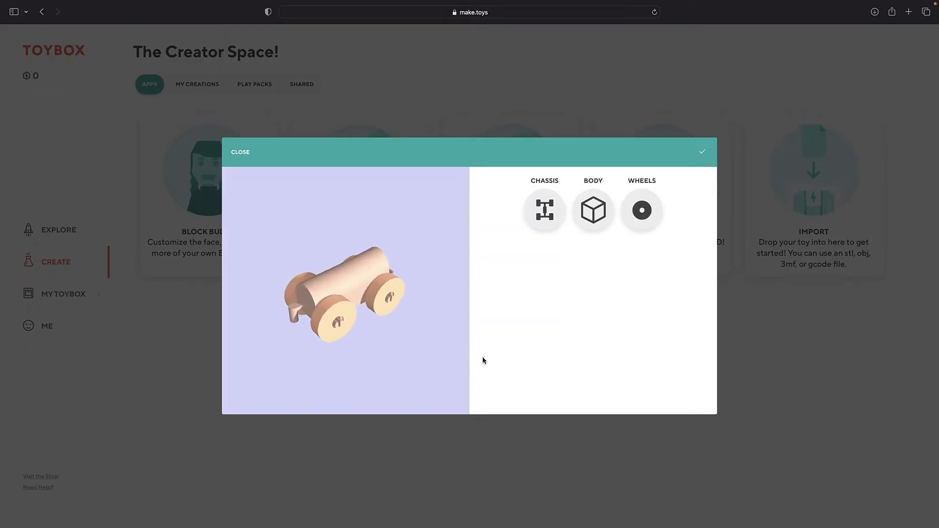
{"action": "left_click", "coordinate": [543, 210]}
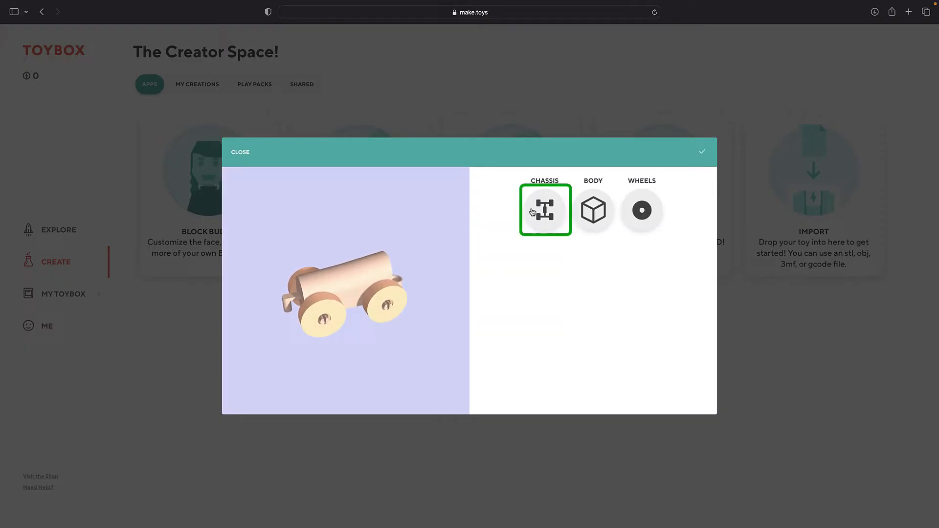
{"action": "left_click", "coordinate": [544, 210]}
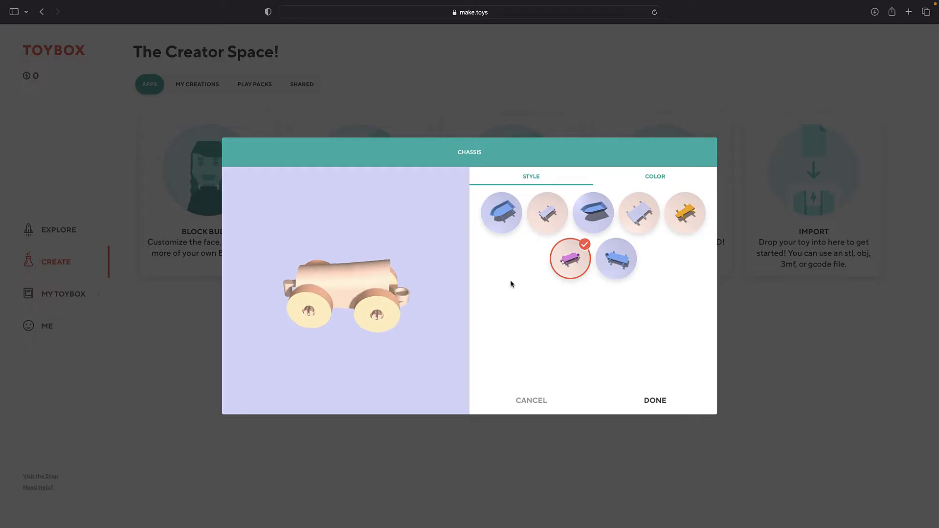
{"action": "left_click", "coordinate": [654, 176]}
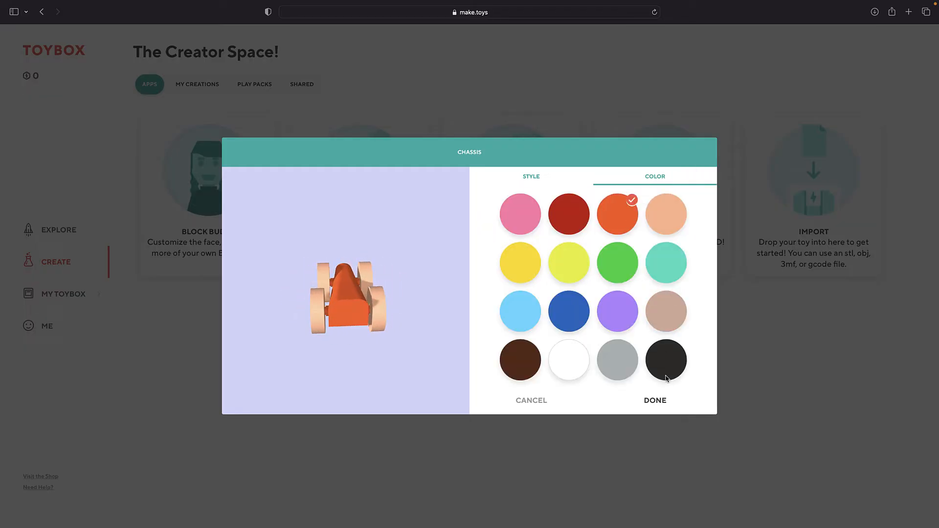
- Keep the orange chassis and draw a custom body shape for the car
{"action": "left_click", "coordinate": [653, 400]}
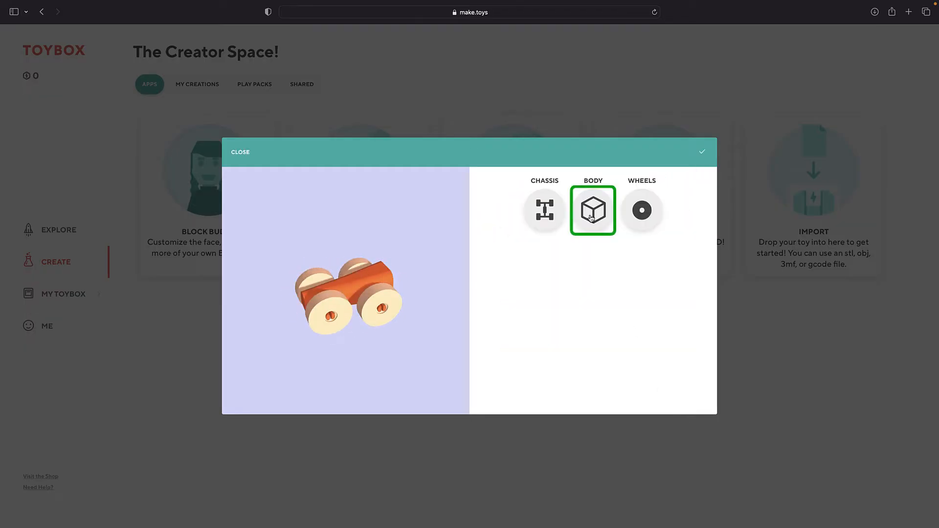
{"action": "left_click", "coordinate": [592, 210]}
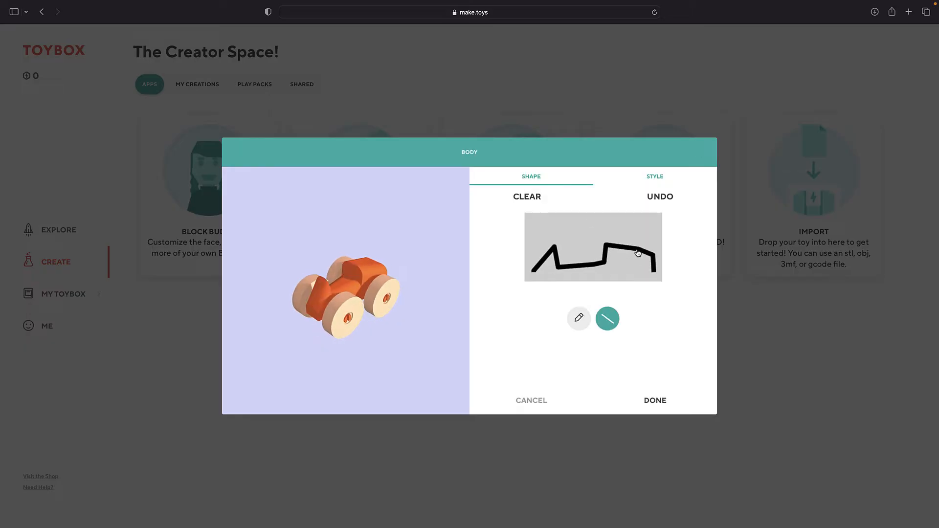
{"action": "left_click", "coordinate": [654, 400]}
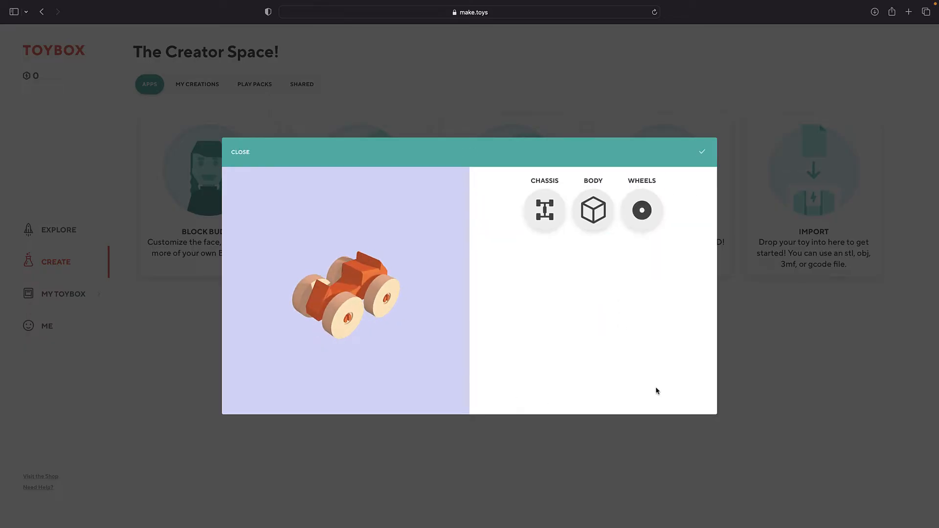
- Fit the car with spoked wheels coloured Mint
{"action": "left_click", "coordinate": [641, 210]}
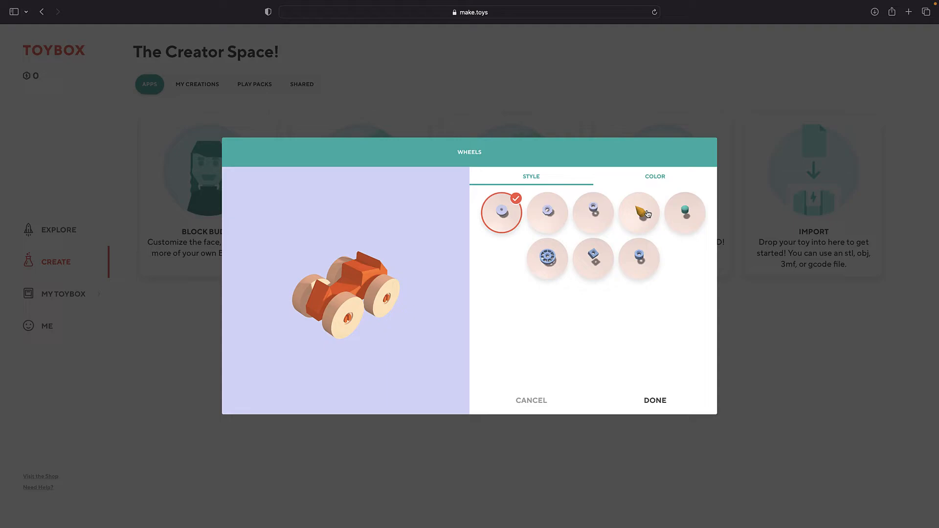
{"action": "left_click", "coordinate": [654, 176]}
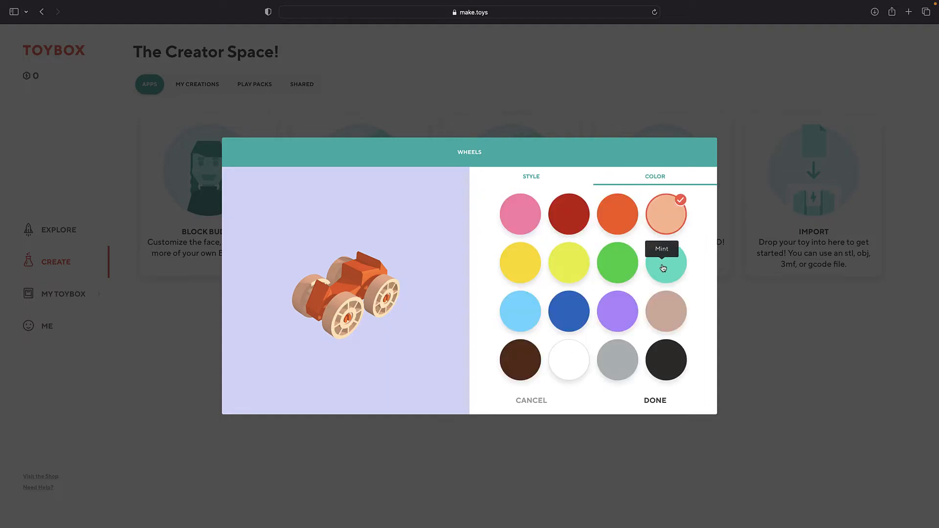
{"action": "left_click", "coordinate": [655, 400]}
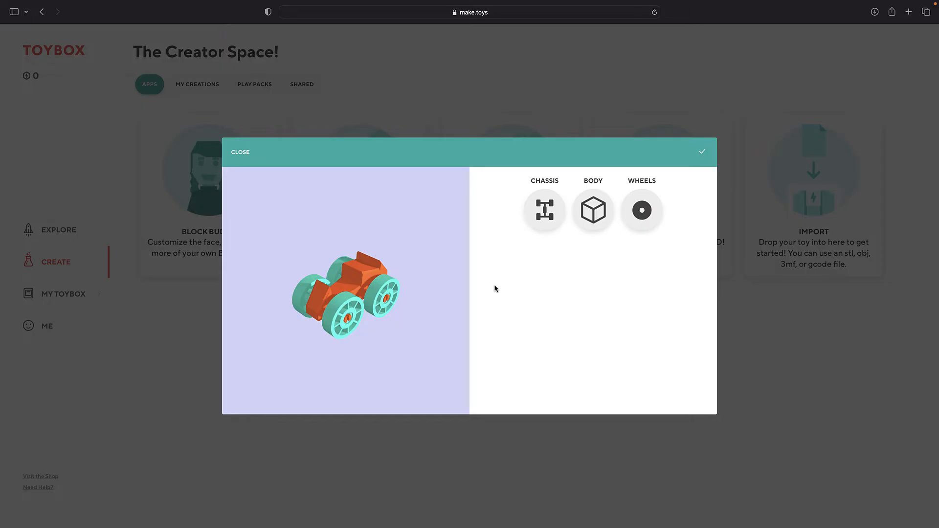
{"action": "mouse_move", "coordinate": [701, 151]}
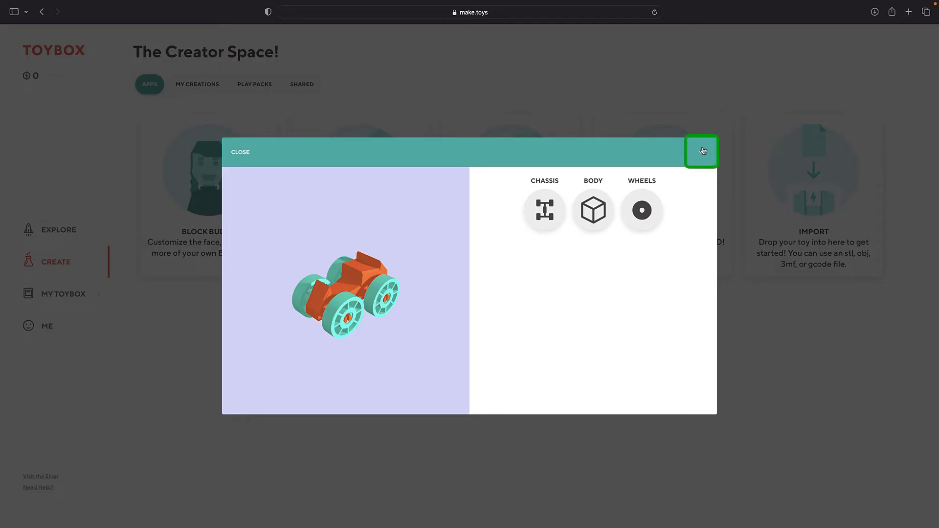
- Finish the car design and save it under the name 'Buggy'
{"action": "left_click", "coordinate": [701, 152]}
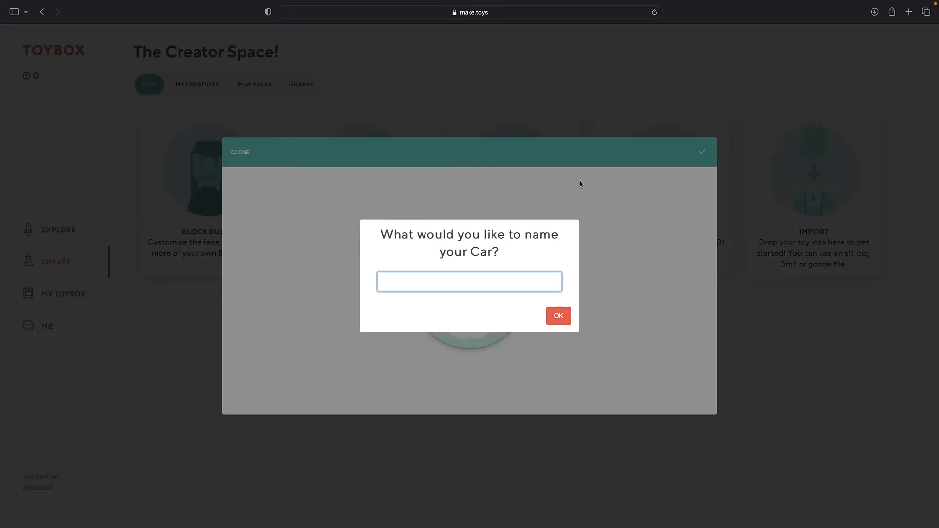
{"action": "left_click", "coordinate": [557, 315]}
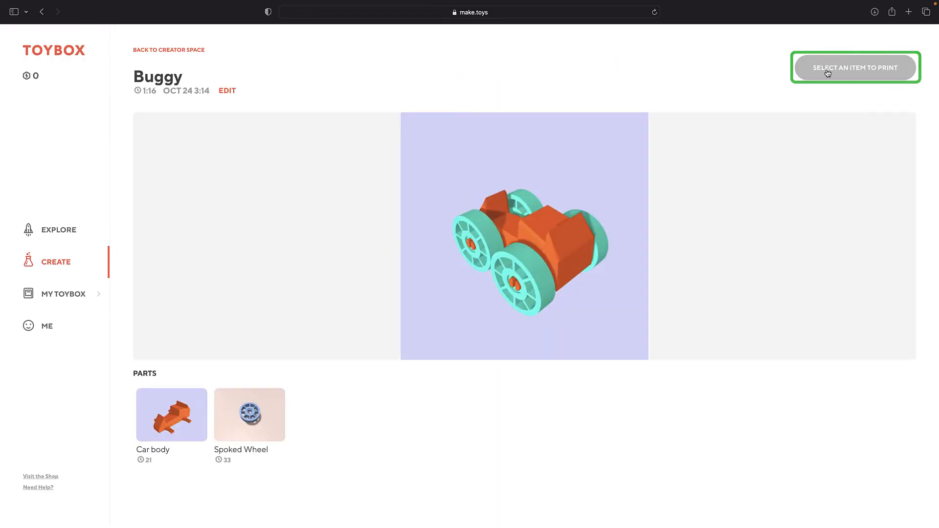
{"action": "mouse_move", "coordinate": [170, 50]}
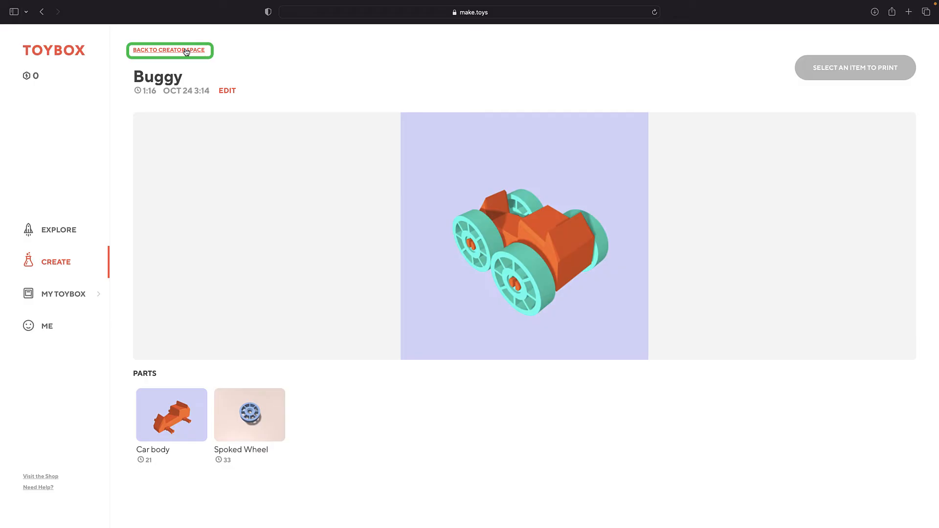
- Go back from Buggy's parts page and open a blank Draw canvas
{"action": "left_click", "coordinate": [170, 51]}
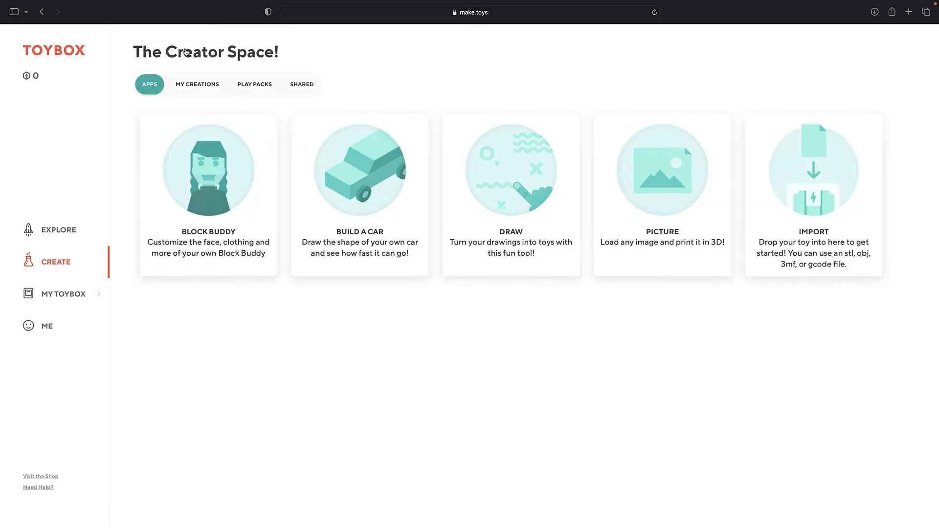
{"action": "mouse_move", "coordinate": [528, 206]}
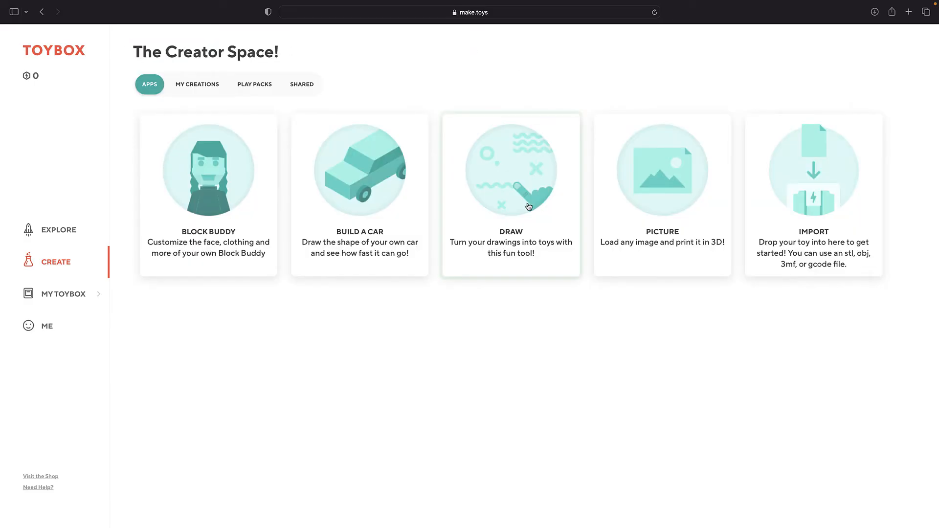
{"action": "left_click", "coordinate": [511, 192]}
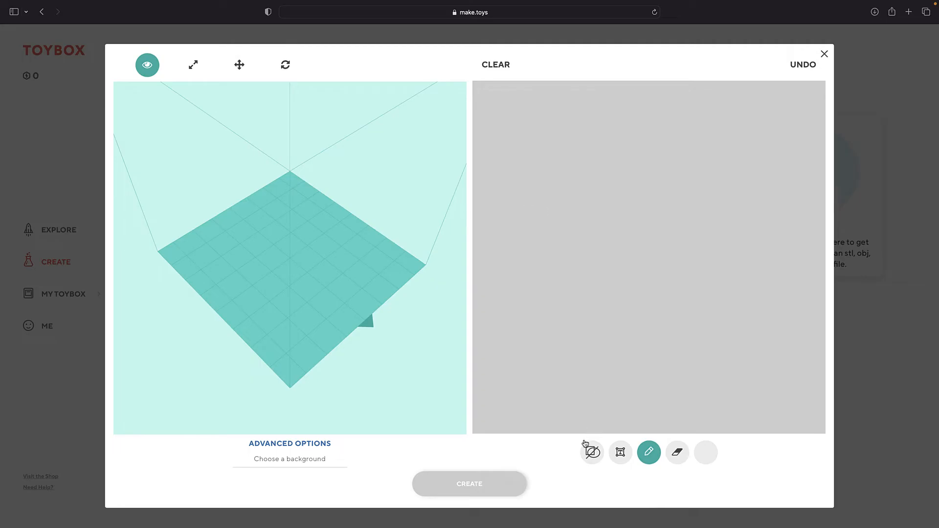
- Draw a ring with 'Hi!' inside, add a freehand stroke and erase its tip
{"action": "left_click", "coordinate": [592, 452]}
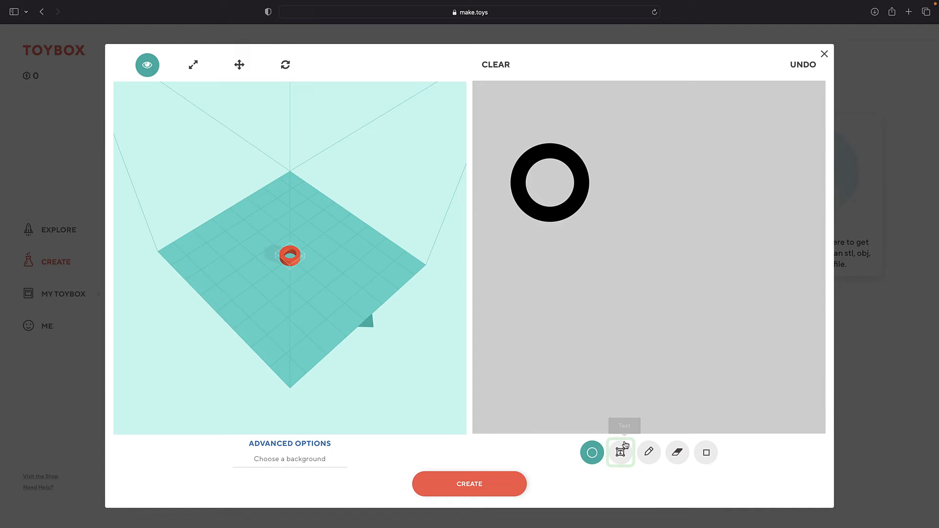
{"action": "left_click", "coordinate": [621, 452]}
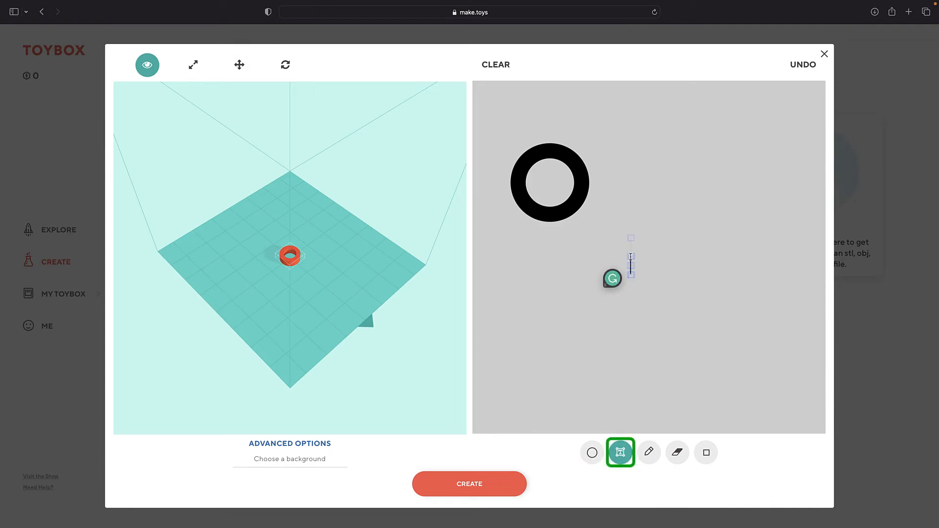
{"action": "type", "text": "Hi!"}
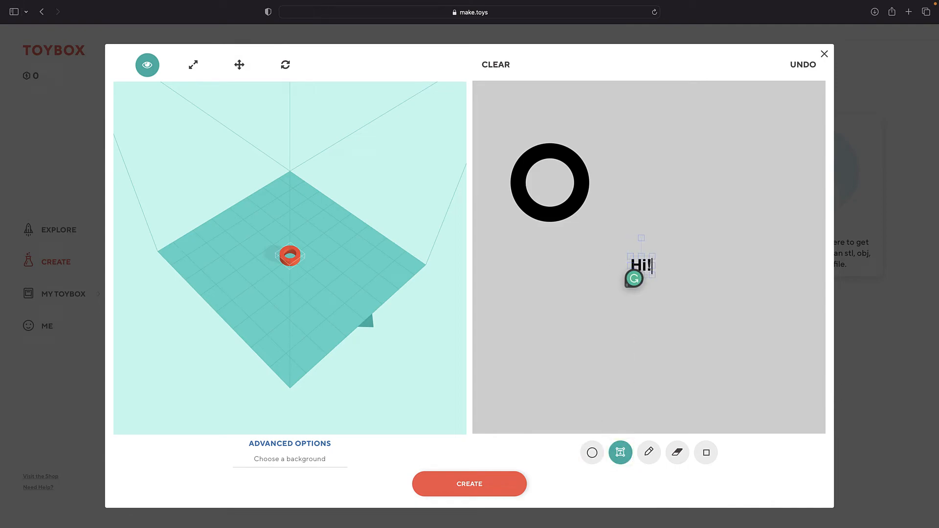
{"action": "left_click", "coordinate": [648, 452]}
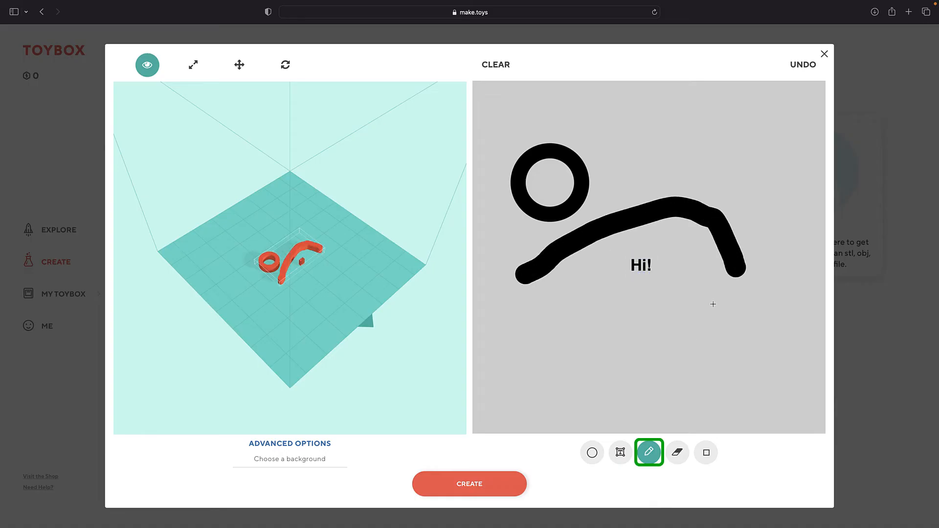
{"action": "left_click", "coordinate": [676, 452]}
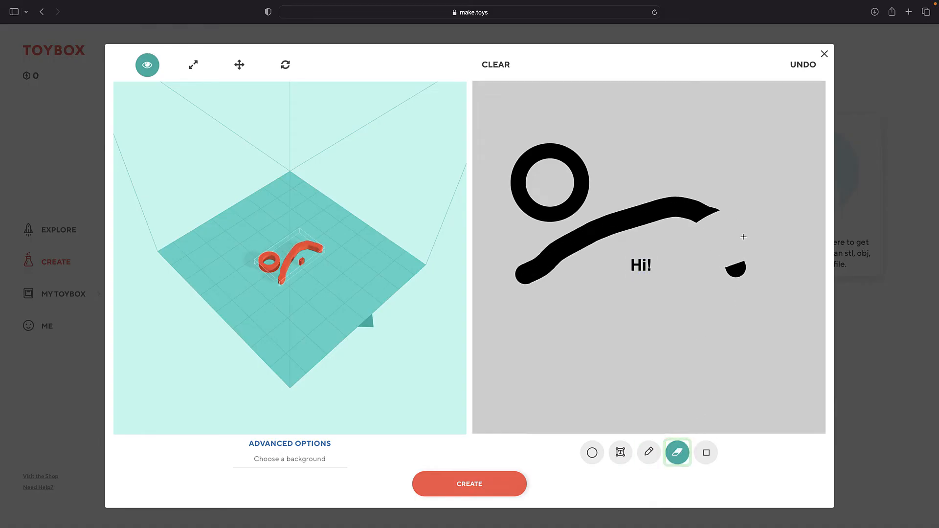
{"action": "left_click", "coordinate": [705, 452]}
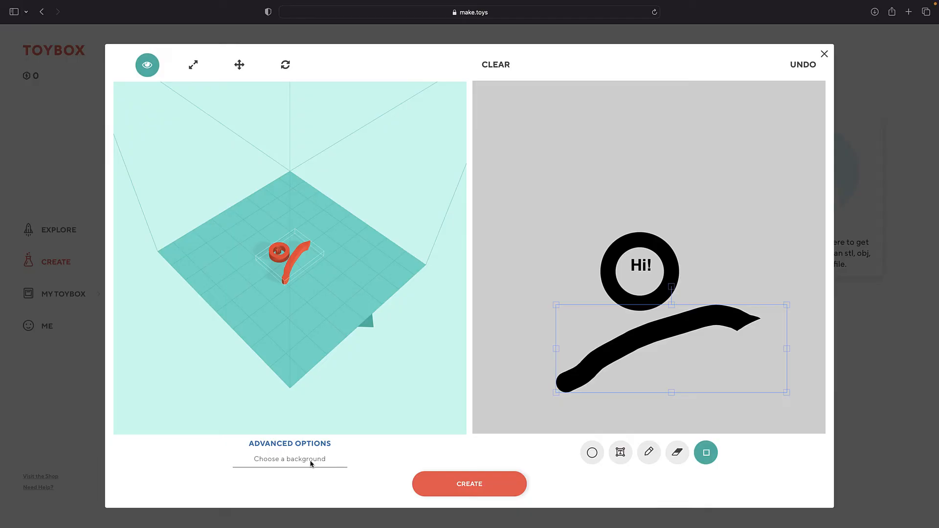
- Put the drawing on a Medal background and create the Medal Toy
{"action": "left_click", "coordinate": [289, 459]}
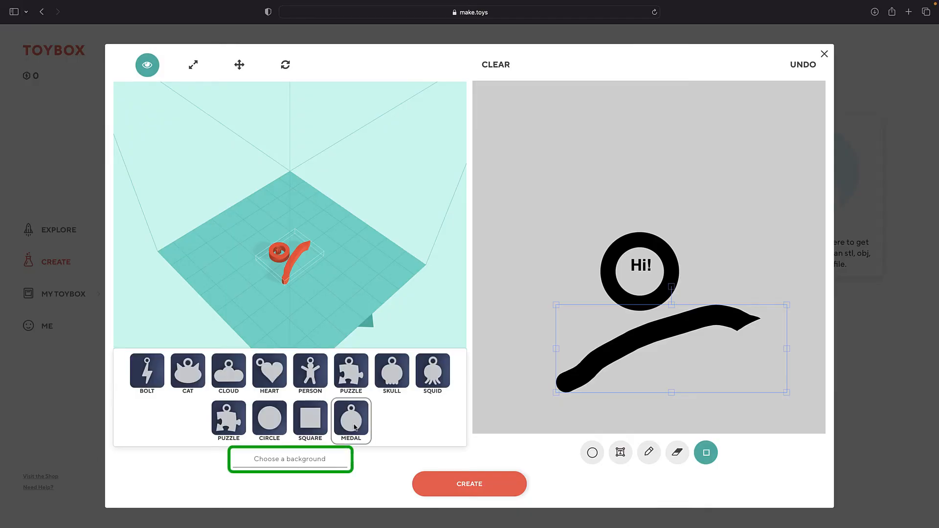
{"action": "left_click", "coordinate": [351, 420]}
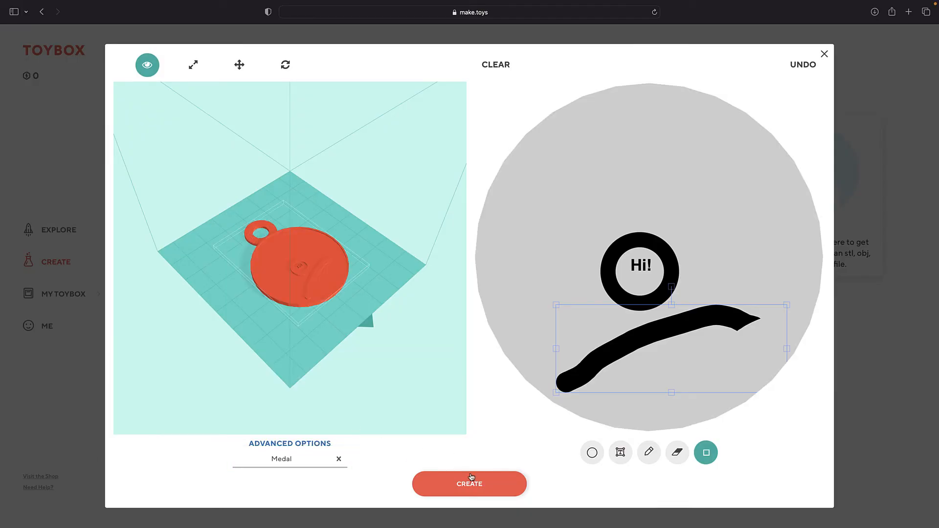
{"action": "left_click", "coordinate": [469, 483]}
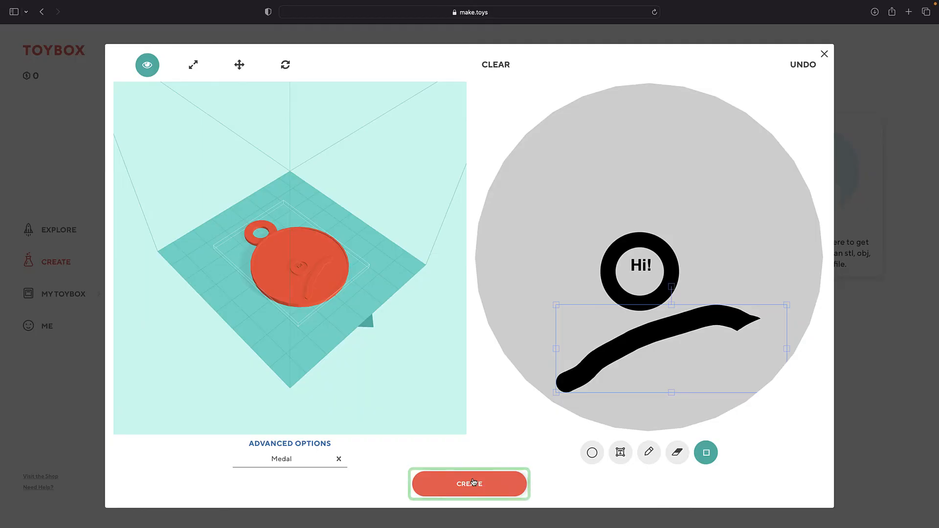
{"action": "left_click", "coordinate": [469, 483]}
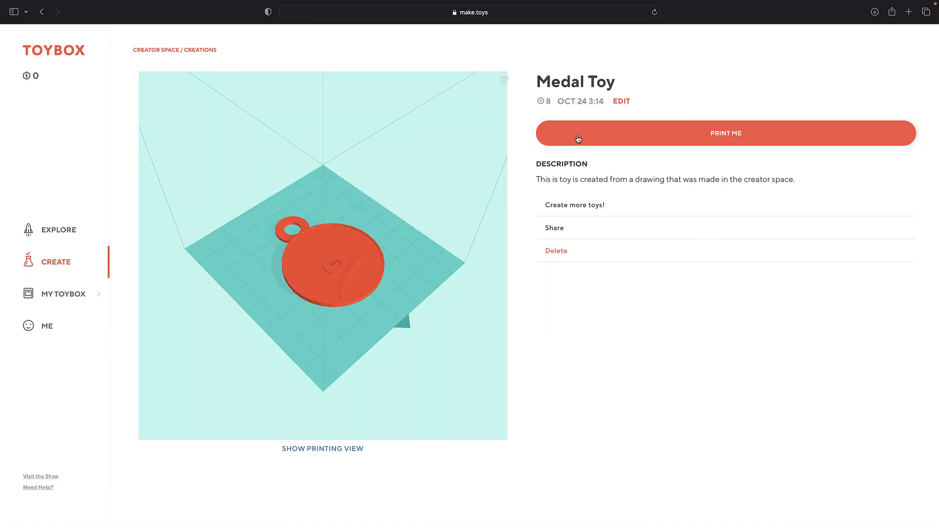
{"action": "mouse_move", "coordinate": [155, 53]}
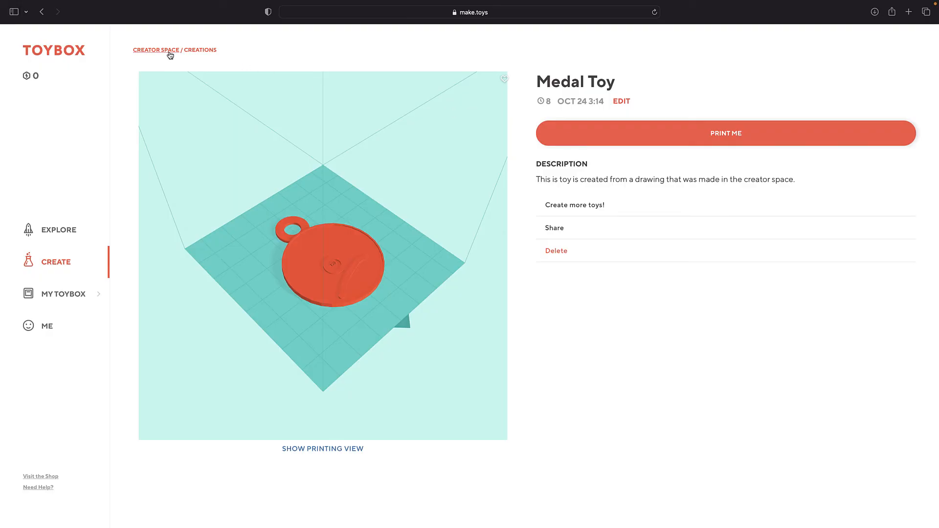
- Start a Picture toy, upload the Smiley Face image and continue
{"action": "left_click", "coordinate": [156, 50]}
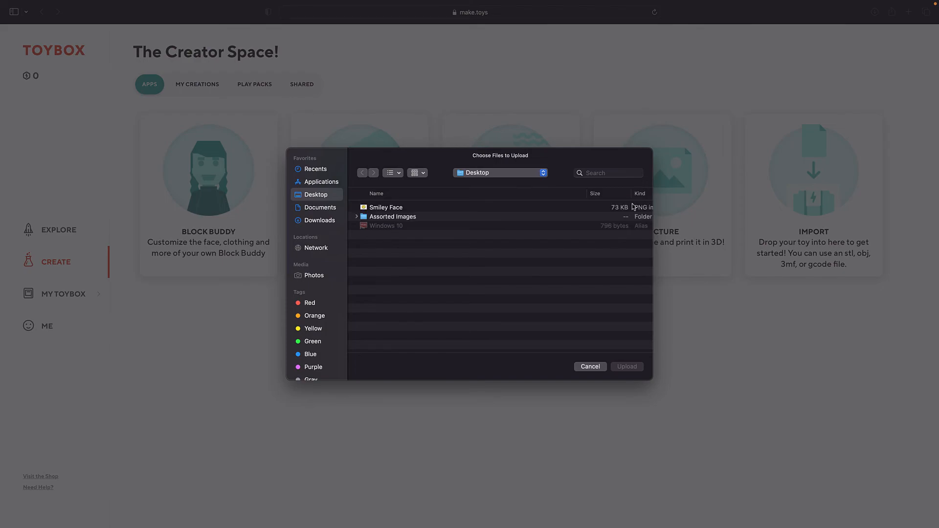
{"action": "left_click", "coordinate": [386, 207]}
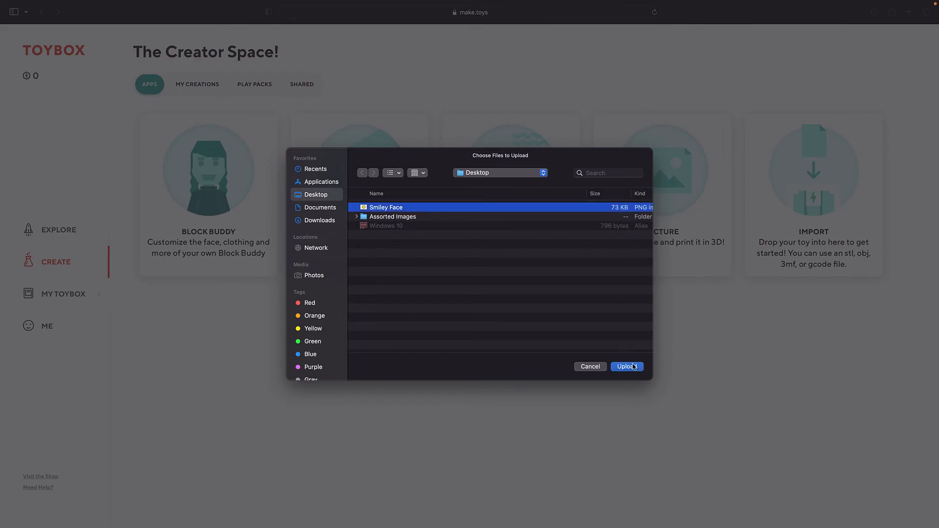
{"action": "left_click", "coordinate": [626, 367]}
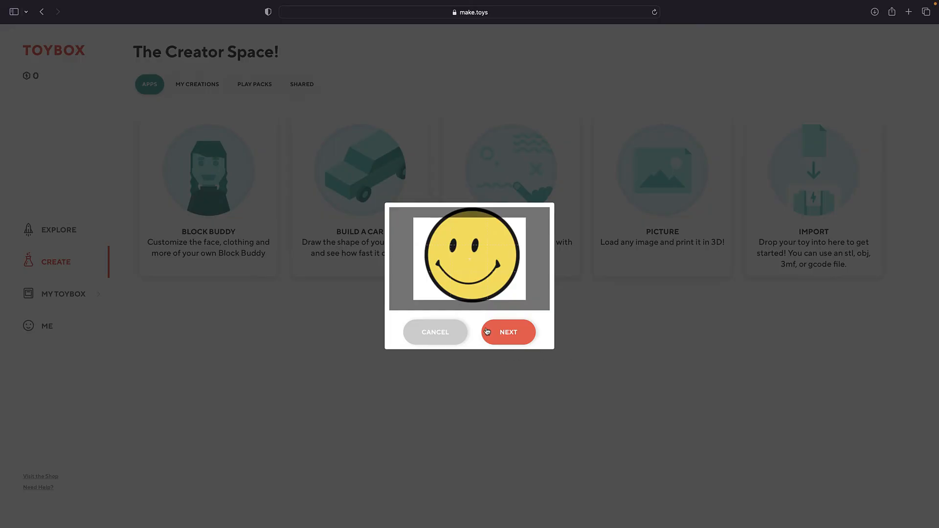
{"action": "mouse_move", "coordinate": [526, 296]}
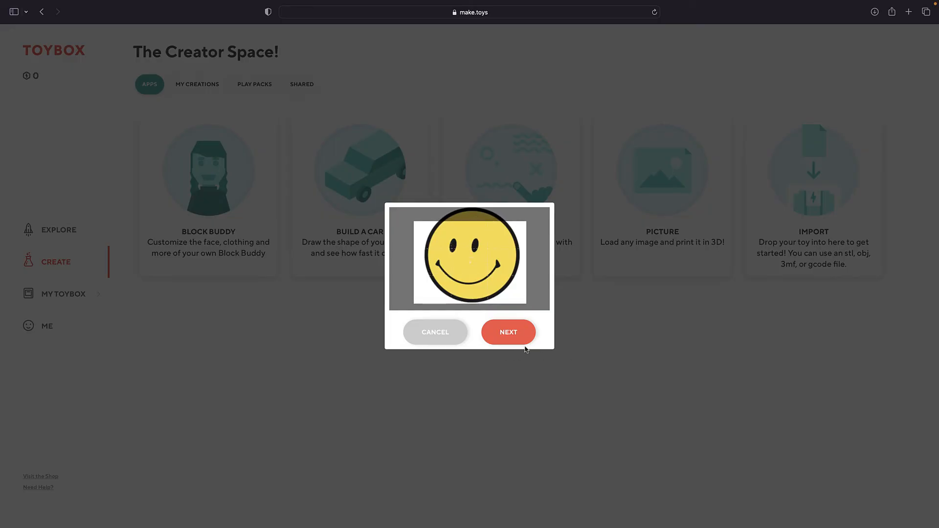
{"action": "left_click", "coordinate": [507, 332]}
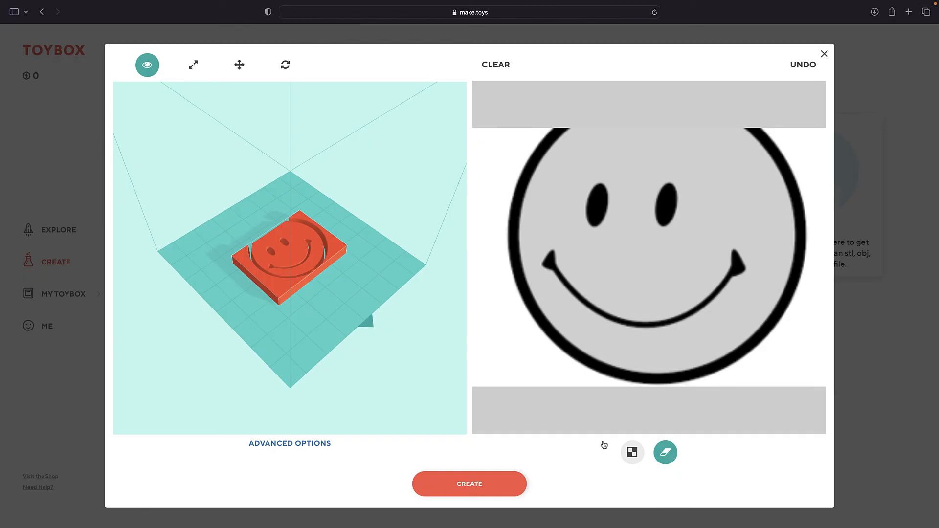
- Invert the smiley's colours, erase the outer ring into a rounded face plaque, and create the toy
{"action": "left_click", "coordinate": [632, 452]}
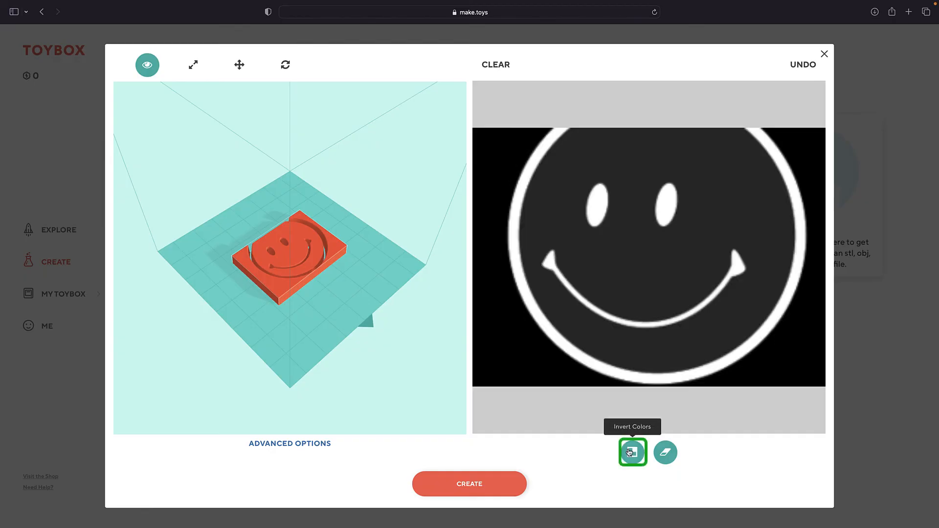
{"action": "left_click", "coordinate": [632, 451]}
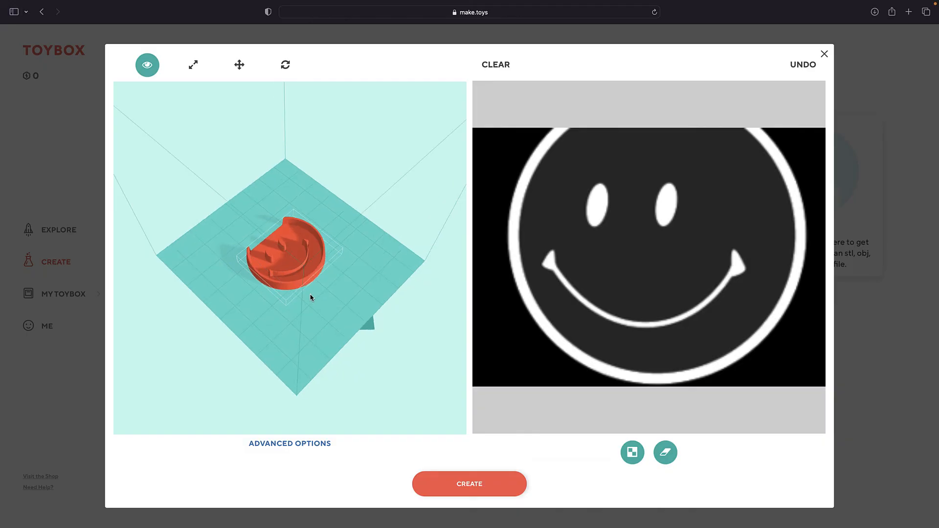
{"action": "left_click", "coordinate": [664, 452]}
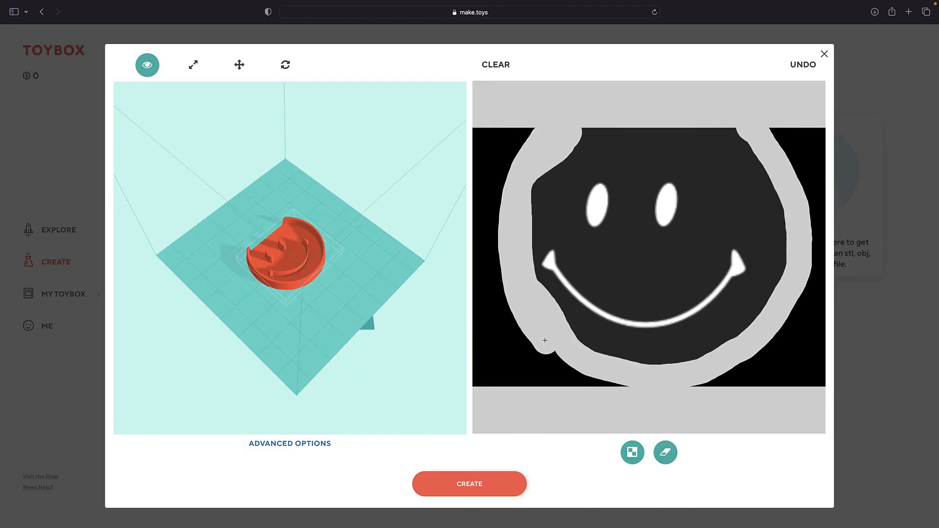
{"action": "left_click", "coordinate": [469, 484]}
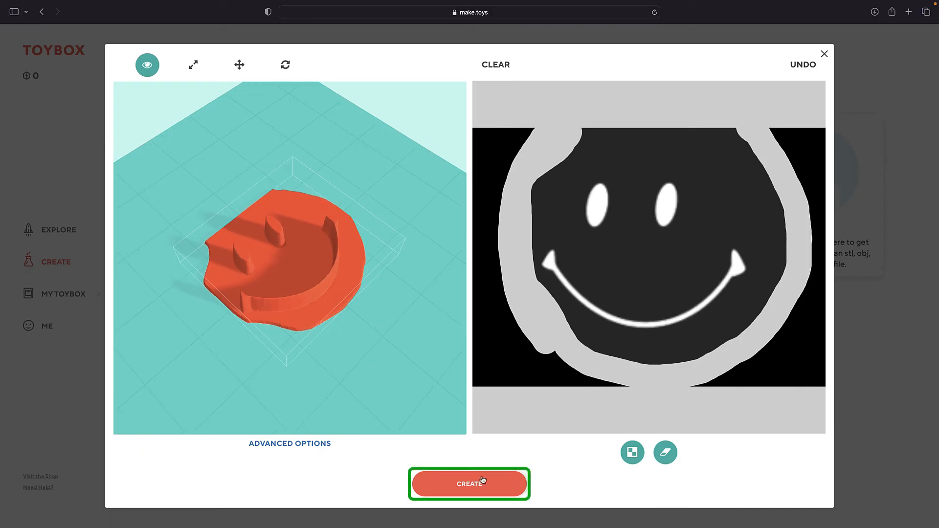
{"action": "left_click", "coordinate": [468, 483]}
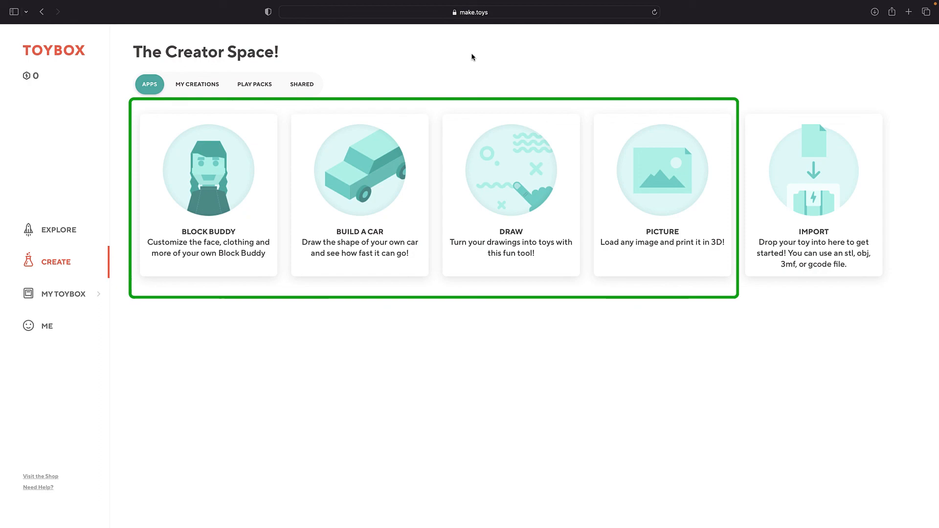